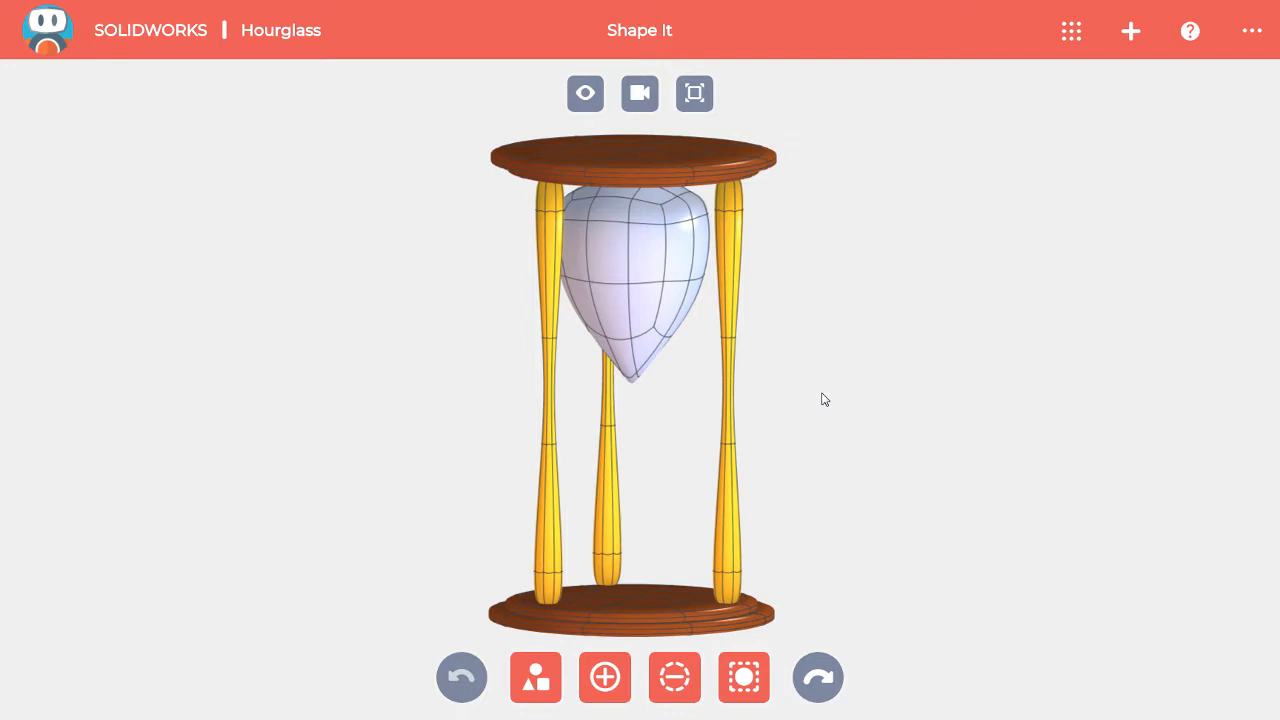
mouse_move(584, 94)
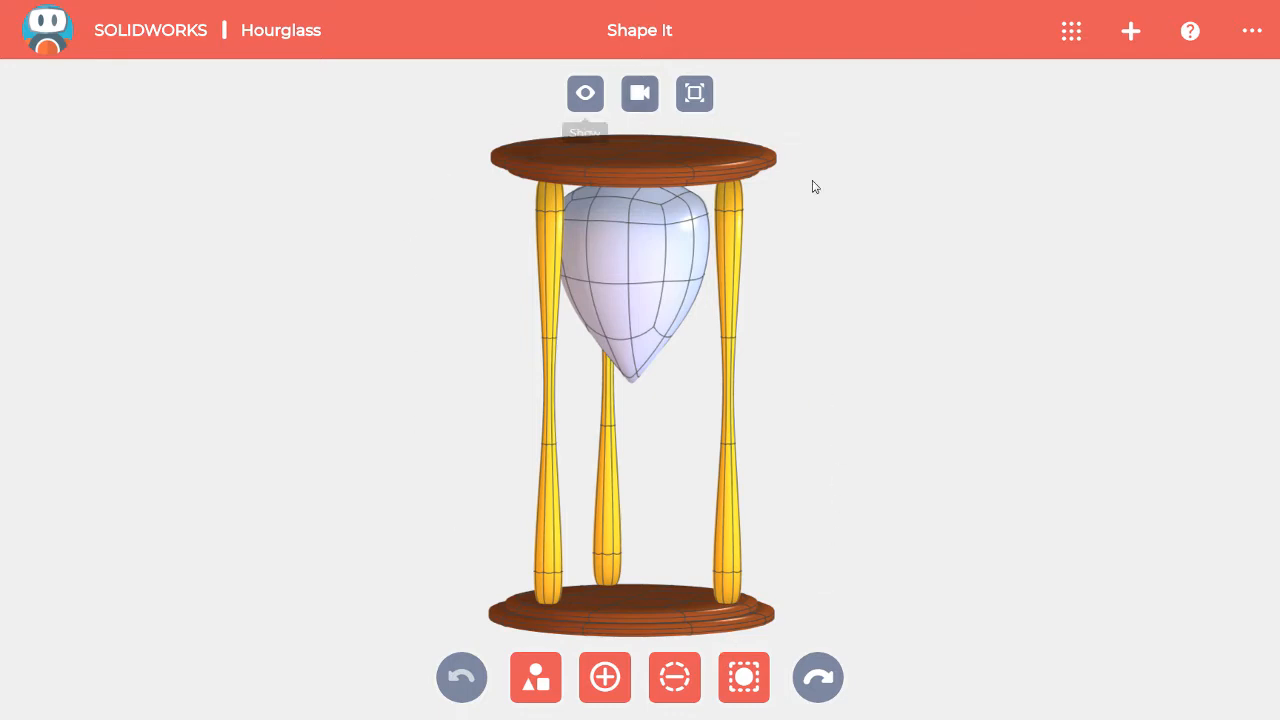
mouse_move(672, 180)
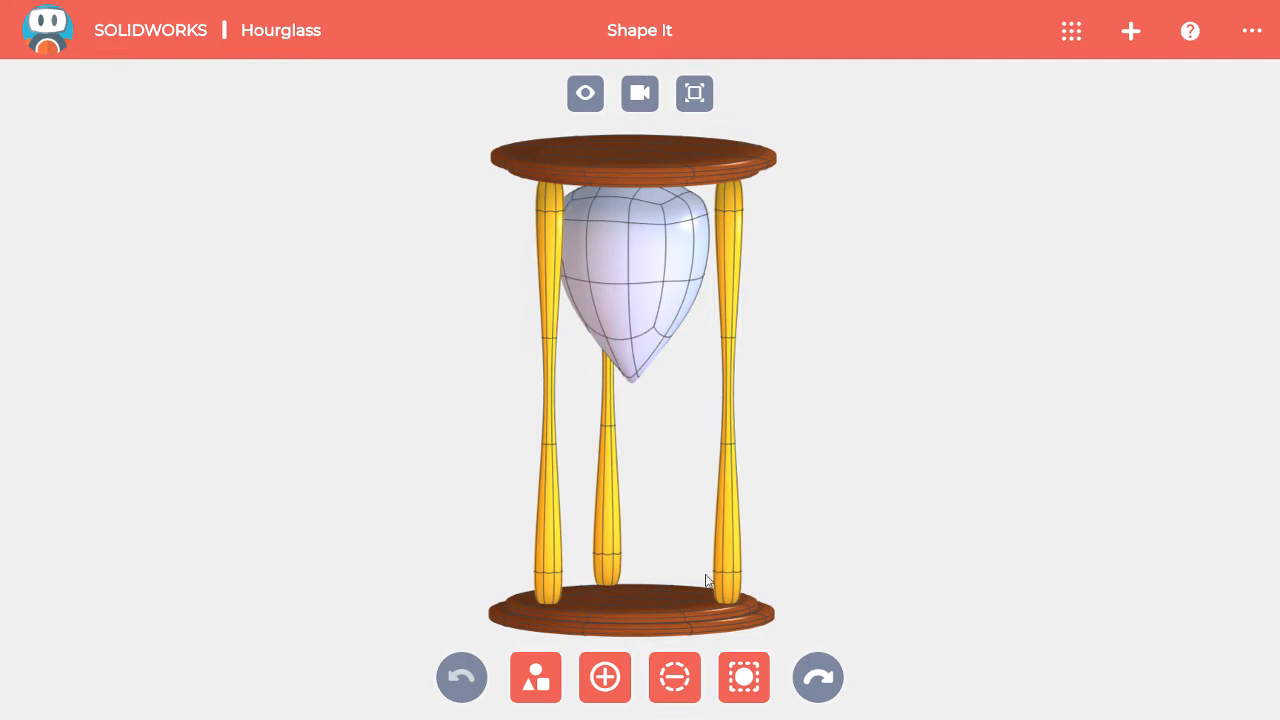
mouse_move(640, 390)
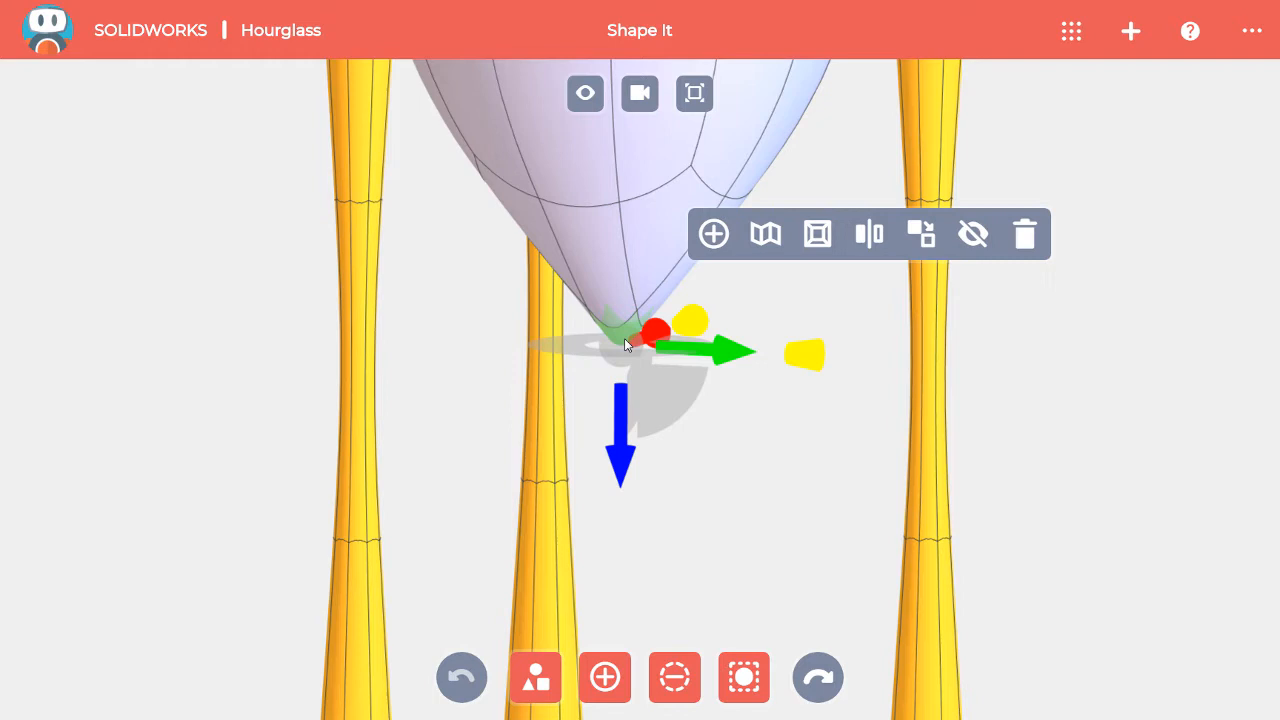
mouse_move(868, 232)
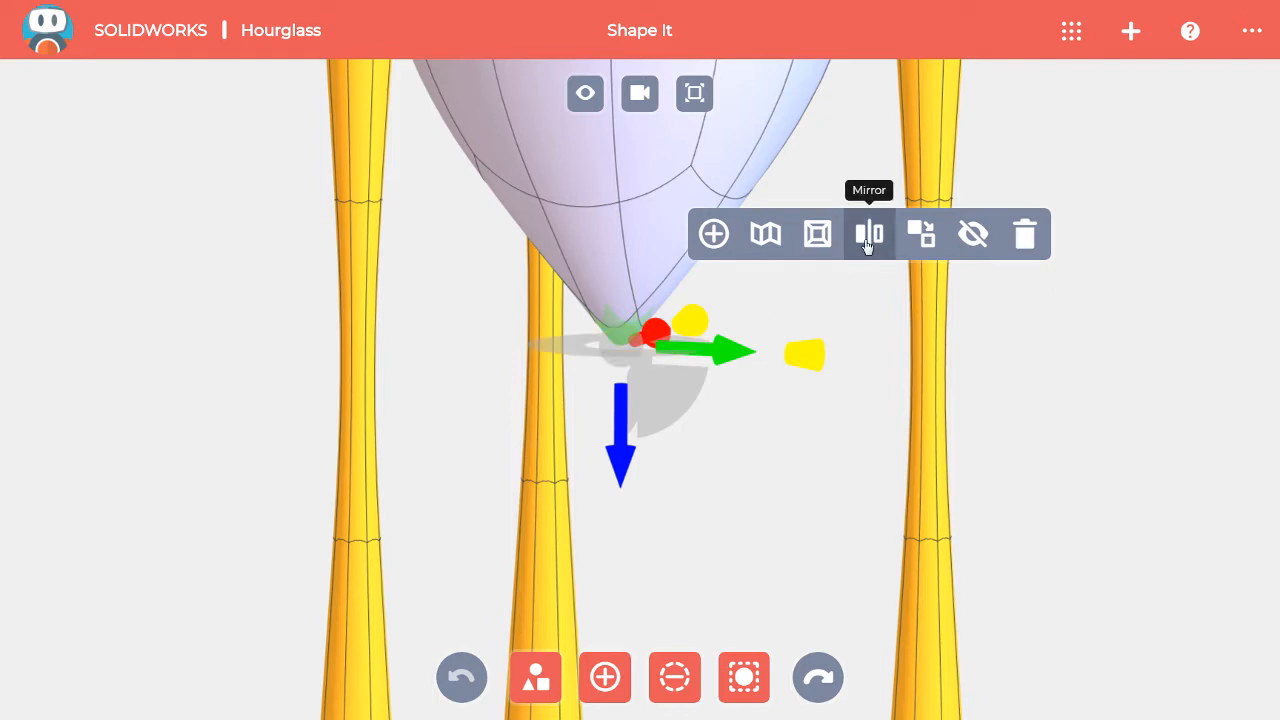
Step: Mirror the glass bulb across its bottom tip to form the matching lower half
left_click(868, 232)
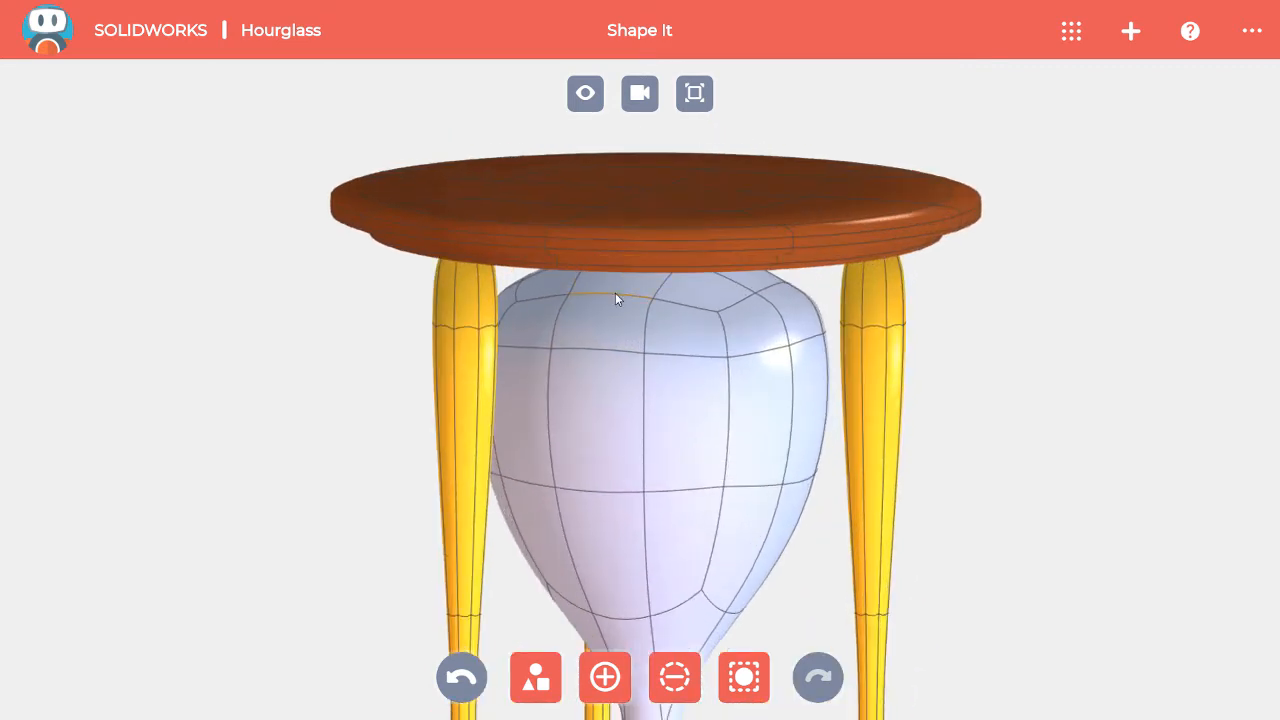
Step: Mirror from a top edge of the glass so red mirror edges run down the mesh
left_click(616, 298)
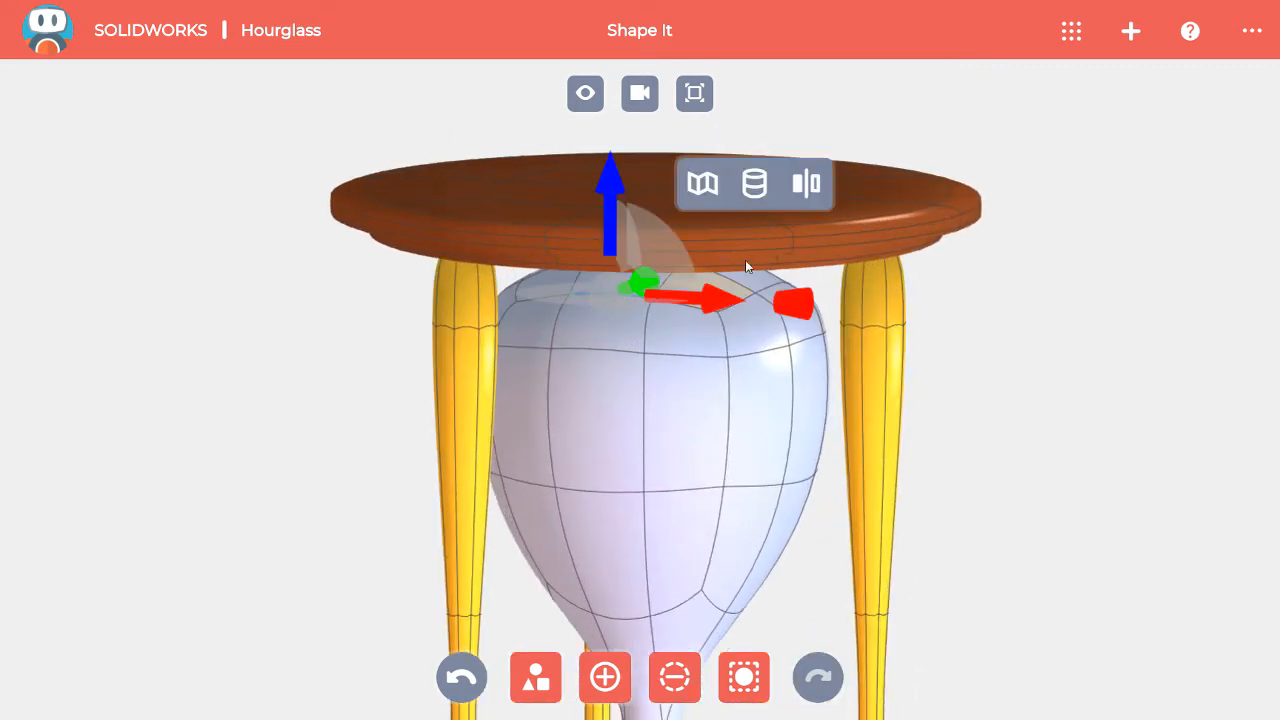
left_click(806, 184)
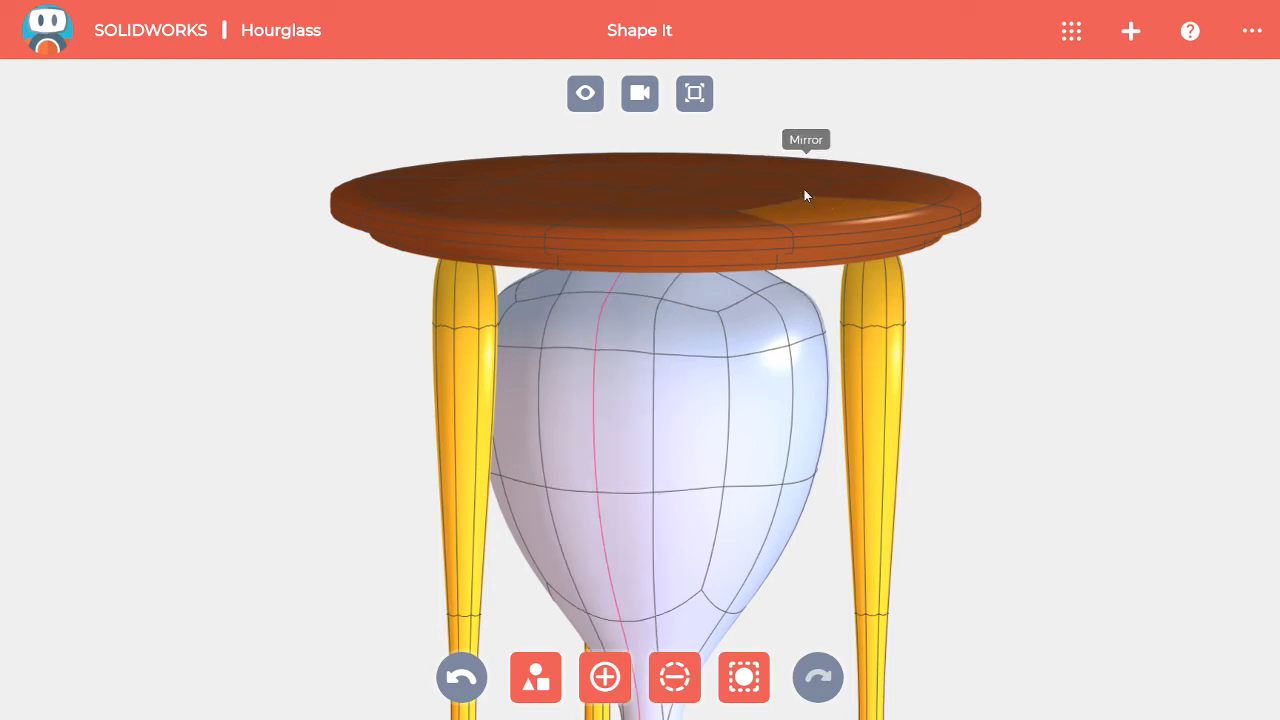
mouse_move(596, 298)
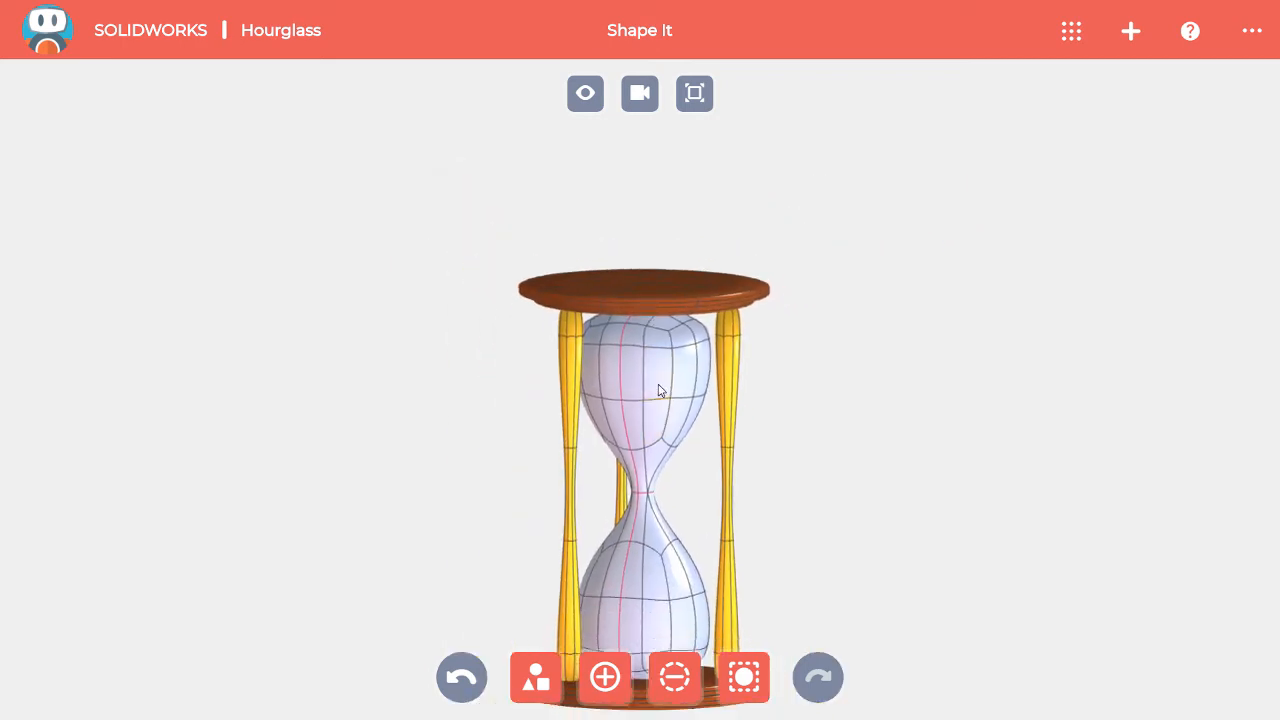
left_click(640, 390)
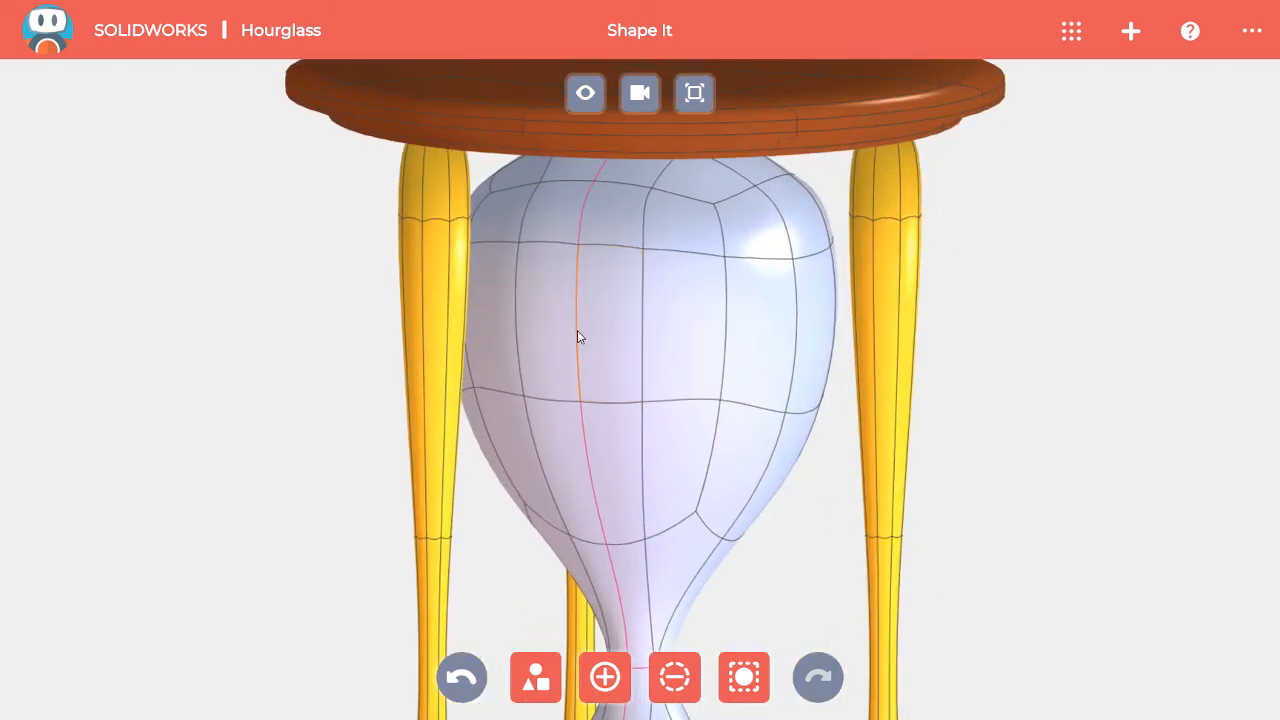
Step: Select a face on the upper bulb to bring up its move gizmo for reshaping
left_click(580, 320)
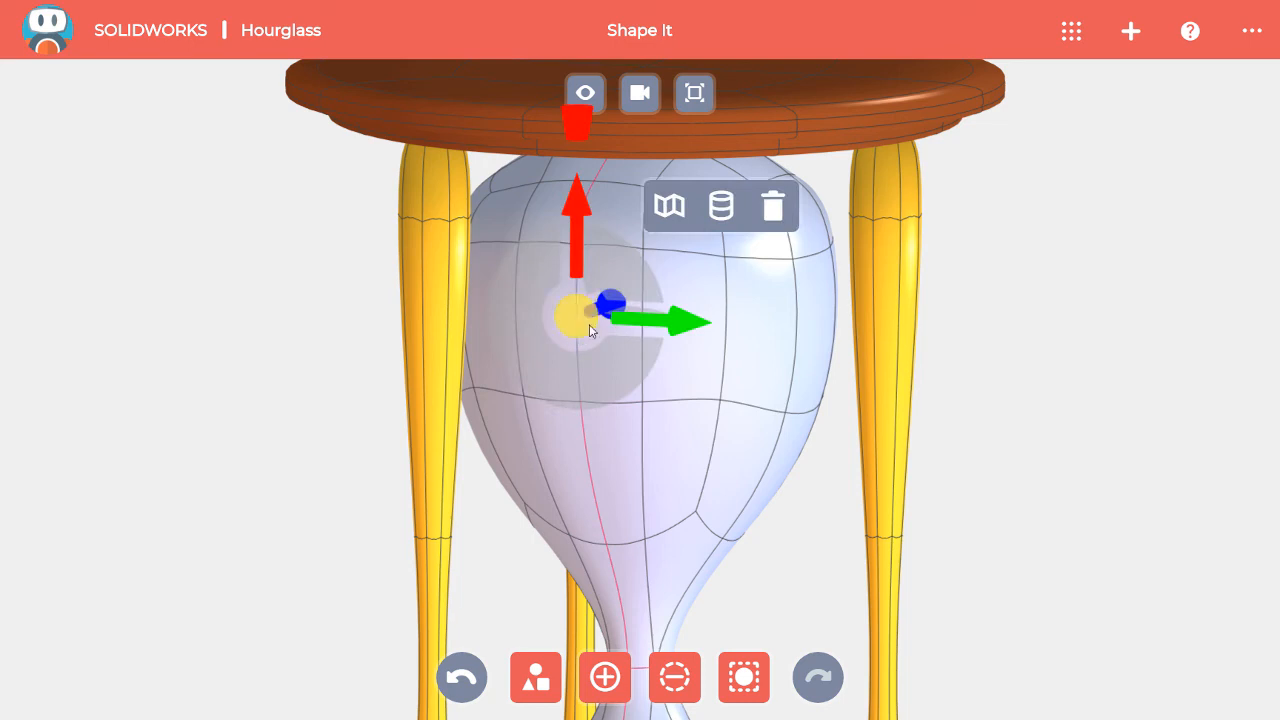